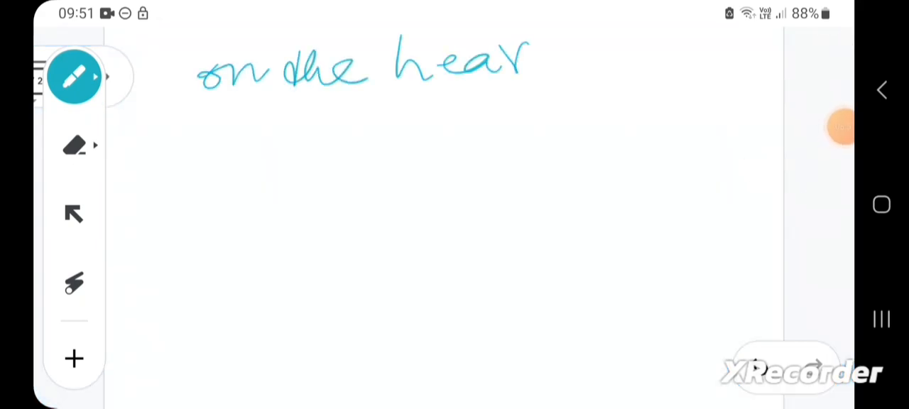
Step: Write and box 'on the heart', then equate qalb with fu'ad
{"action": "left_click_drag", "start_coordinate": [199, 114], "coordinate": [561, 29]}
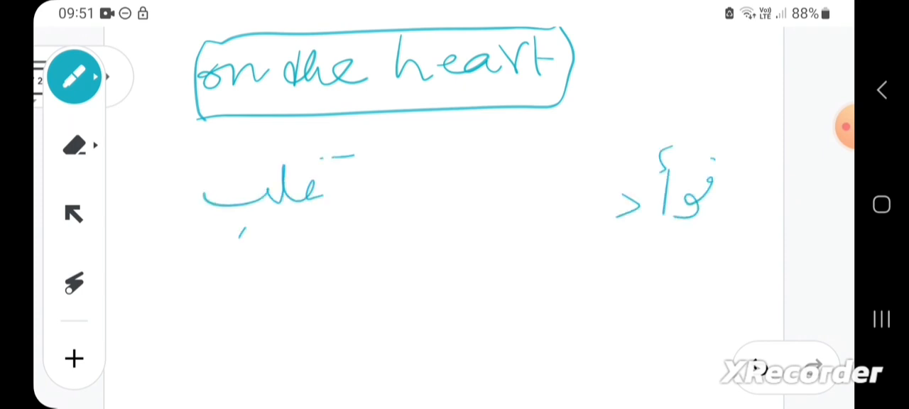
{"action": "left_click_drag", "start_coordinate": [451, 192], "coordinate": [500, 210]}
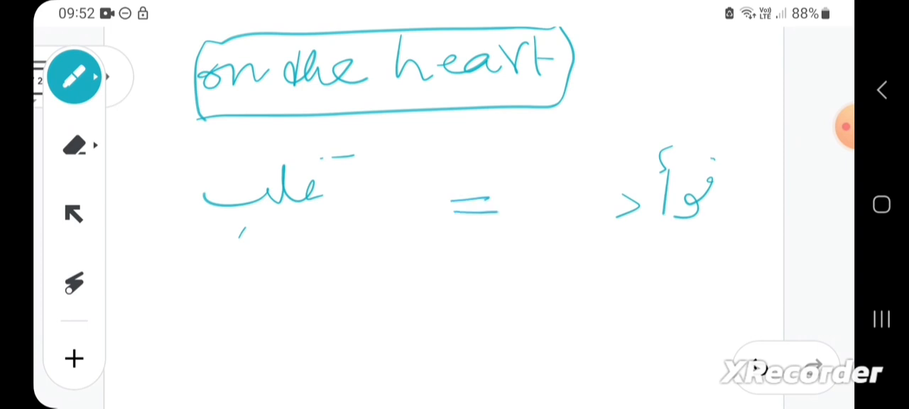
{"action": "left_click", "coordinate": [844, 127]}
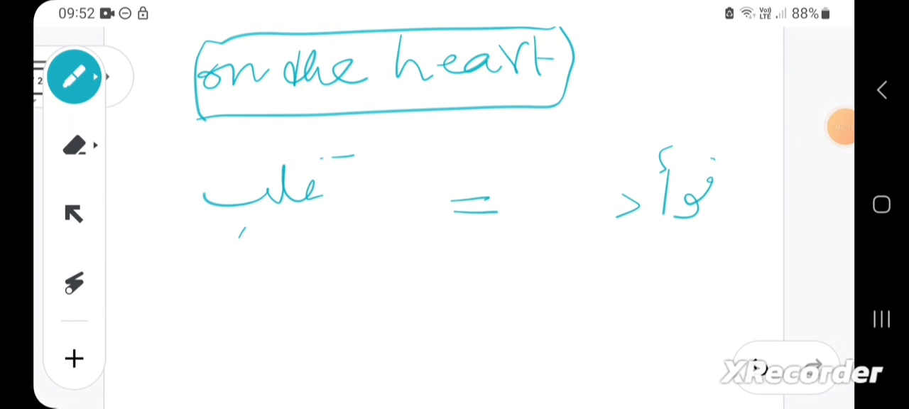
Step: Label qalb with 'heart' in green and 'mind' in teal, each circled
{"action": "left_click", "coordinate": [74, 77]}
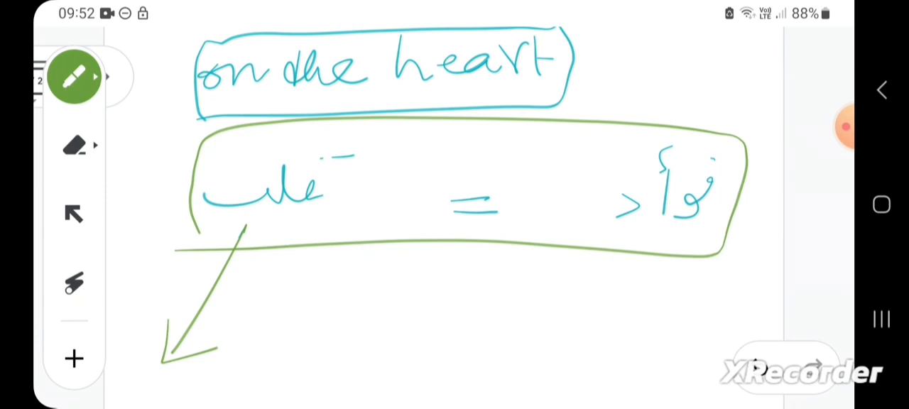
{"action": "left_click_drag", "start_coordinate": [245, 312], "coordinate": [340, 376]}
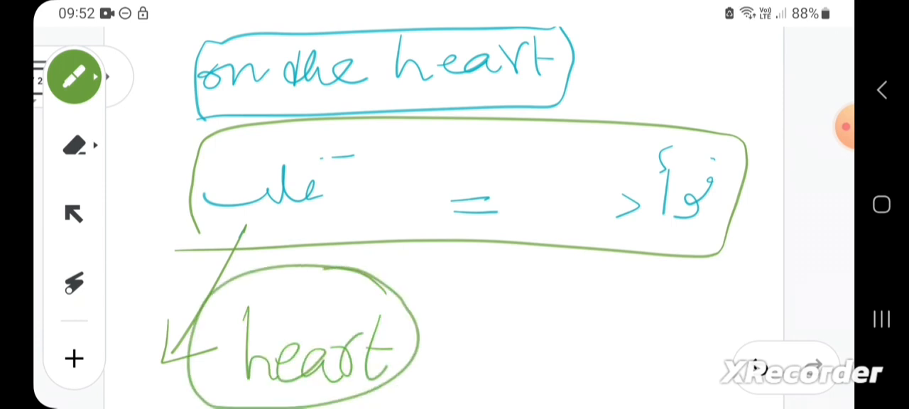
{"action": "left_click", "coordinate": [73, 77]}
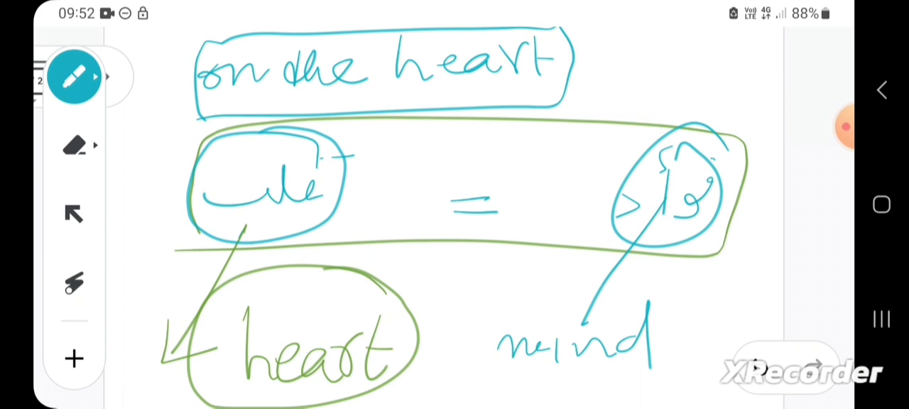
{"action": "left_click_drag", "start_coordinate": [324, 358], "coordinate": [500, 252]}
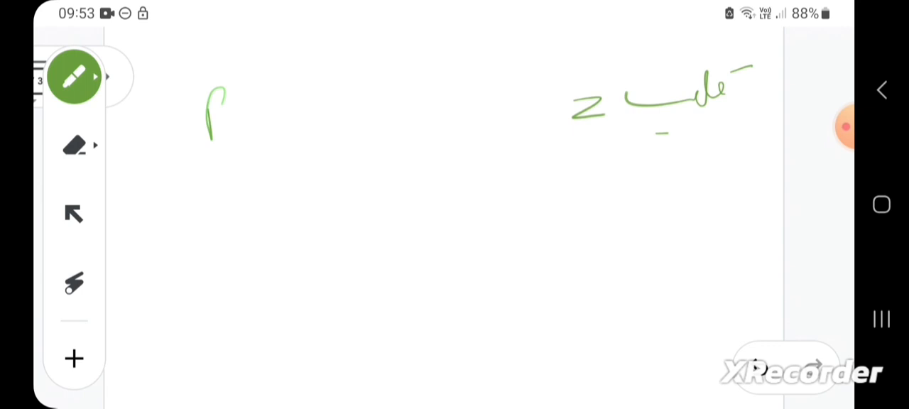
Step: Write 'physiological heart' beside qalb, then 'reason' and 'mind' in yellow, circled and linked
{"action": "left_click_drag", "start_coordinate": [213, 114], "coordinate": [525, 71]}
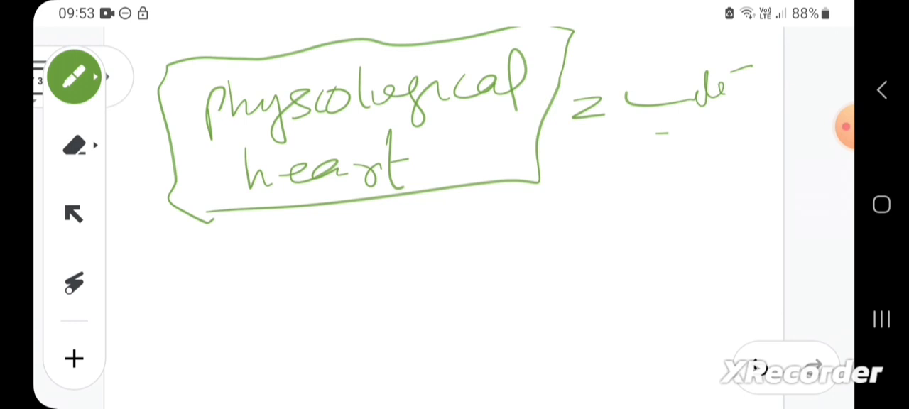
{"action": "left_click", "coordinate": [73, 77]}
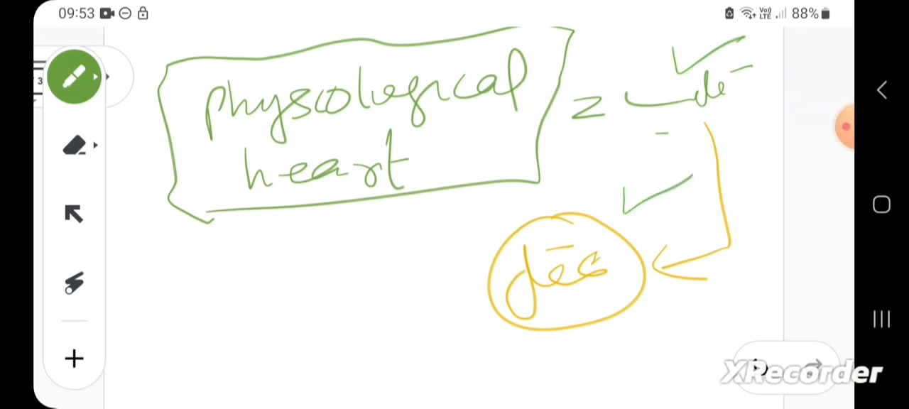
{"action": "left_click_drag", "start_coordinate": [143, 234], "coordinate": [173, 253]}
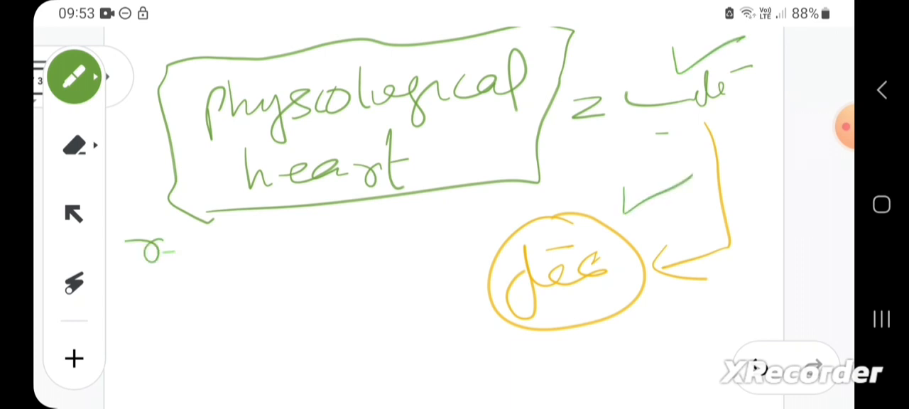
{"action": "left_click_drag", "start_coordinate": [142, 248], "coordinate": [298, 319]}
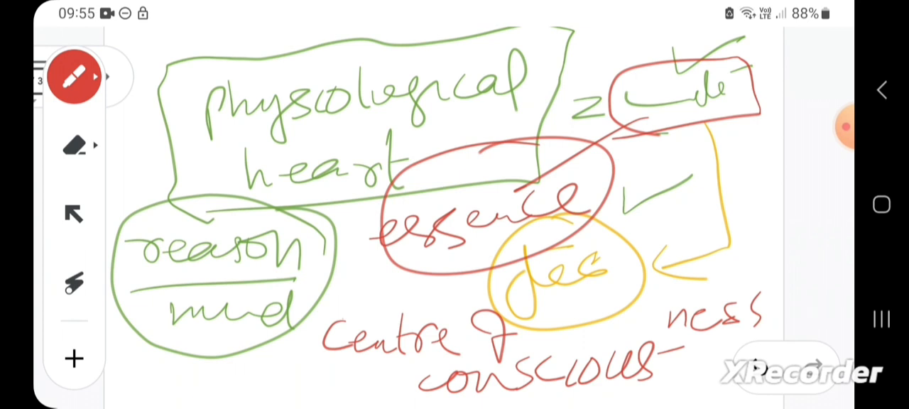
{"action": "left_click", "coordinate": [74, 77]}
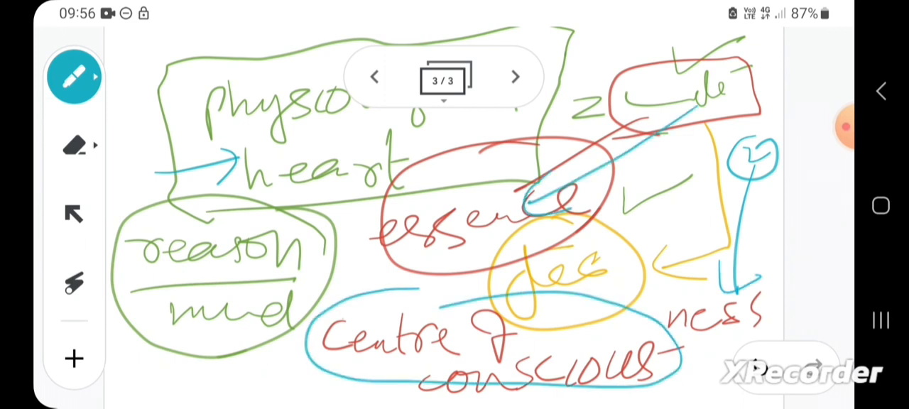
Step: On a fourth frame, write fu'ad with arrows leading to 'heart' and 'mind'
{"action": "left_click", "coordinate": [515, 77]}
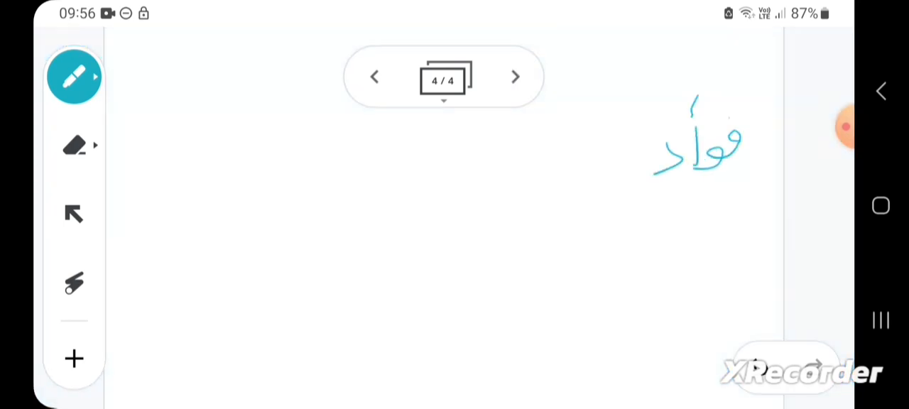
{"action": "left_click_drag", "start_coordinate": [628, 155], "coordinate": [528, 162]}
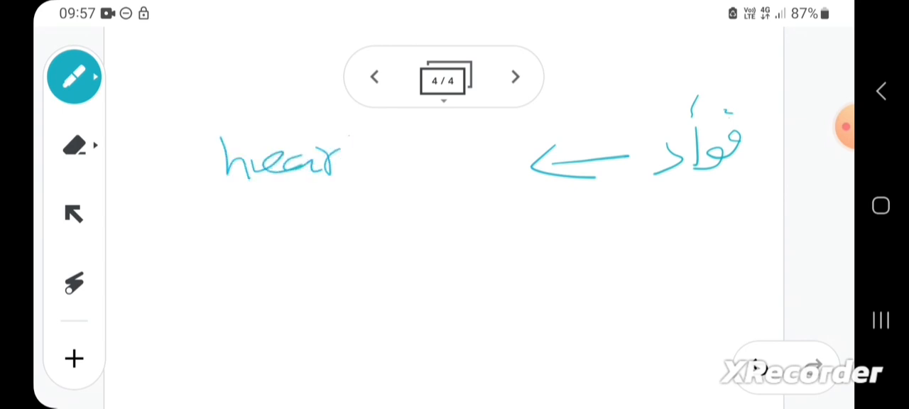
{"action": "left_click_drag", "start_coordinate": [640, 159], "coordinate": [443, 277]}
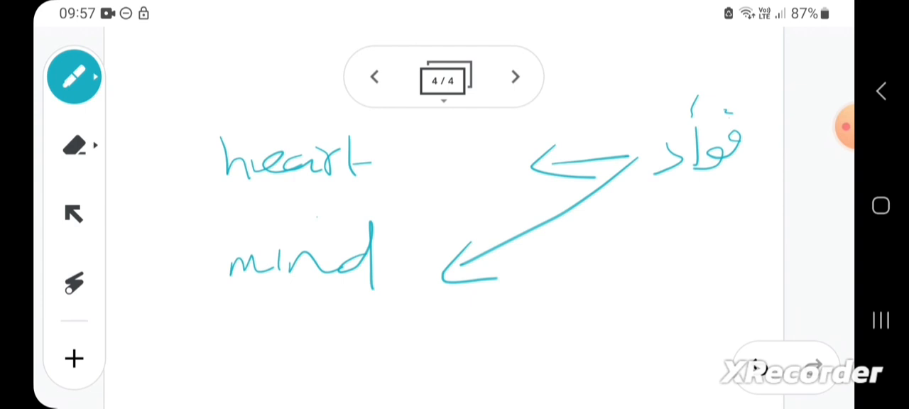
Step: In green, add 'reason' and 'understanding' and circle qalb
{"action": "left_click", "coordinate": [74, 76]}
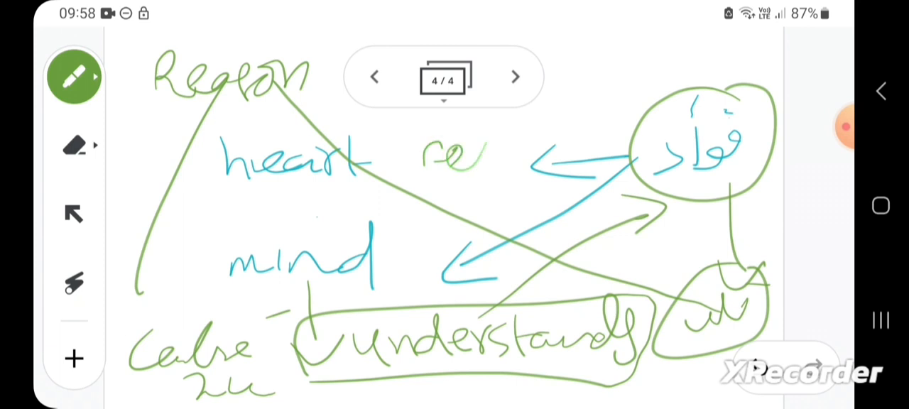
{"action": "left_click_drag", "start_coordinate": [213, 291], "coordinate": [512, 156]}
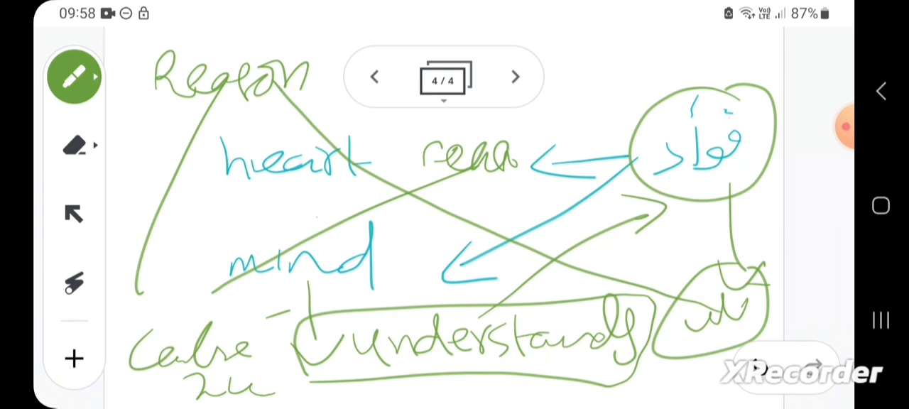
{"action": "left_click", "coordinate": [842, 126]}
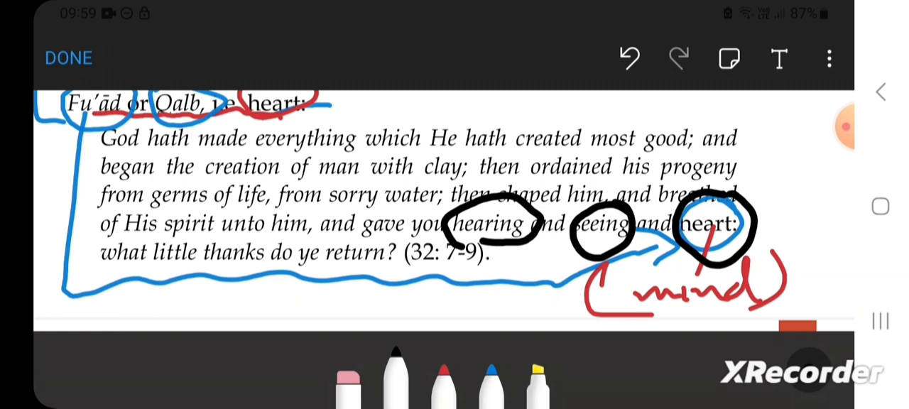
Step: Underline verse 32:7-9, circle hearing, seeing and heart, and note heart as 'mind'
{"action": "left_click_drag", "start_coordinate": [483, 228], "coordinate": [596, 125]}
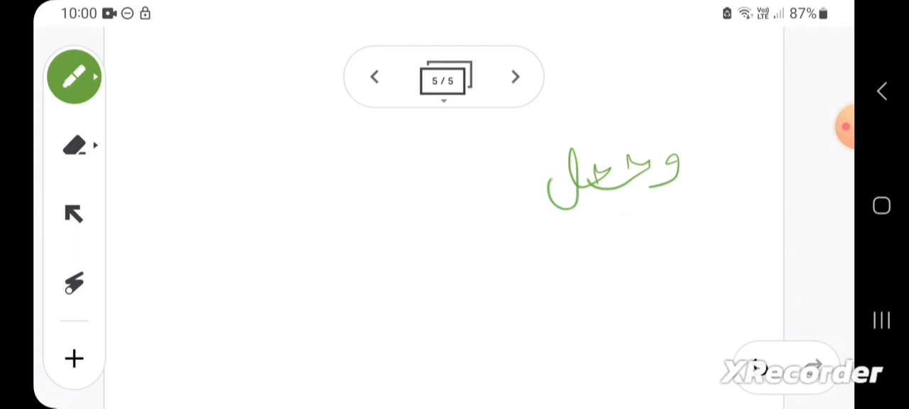
Step: Handwrite the Arabic verse phrase on hearing, sight and hearts in green with a downward arrow
{"action": "left_click_drag", "start_coordinate": [618, 128], "coordinate": [665, 116]}
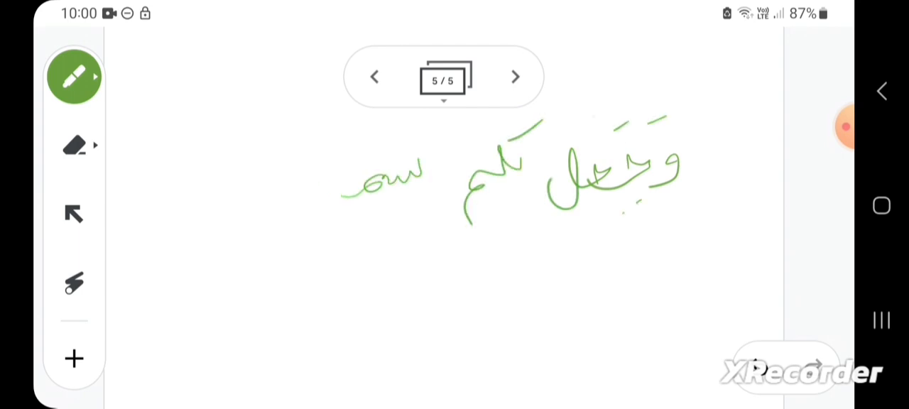
{"action": "left_click_drag", "start_coordinate": [341, 177], "coordinate": [319, 227]}
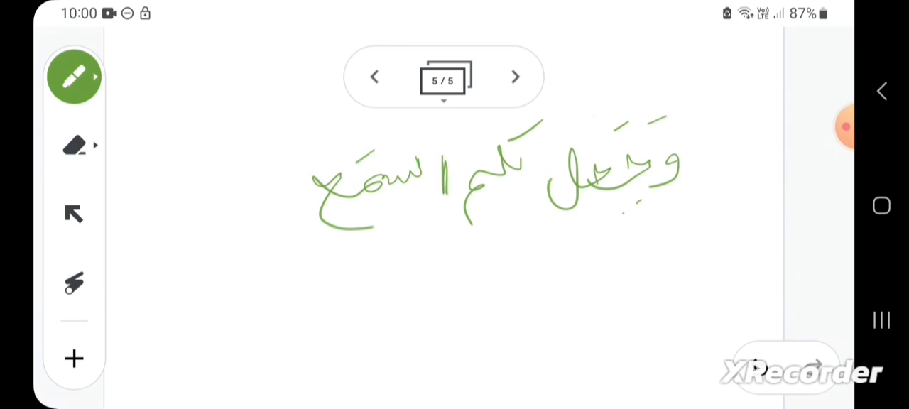
{"action": "left_click_drag", "start_coordinate": [395, 206], "coordinate": [392, 291]}
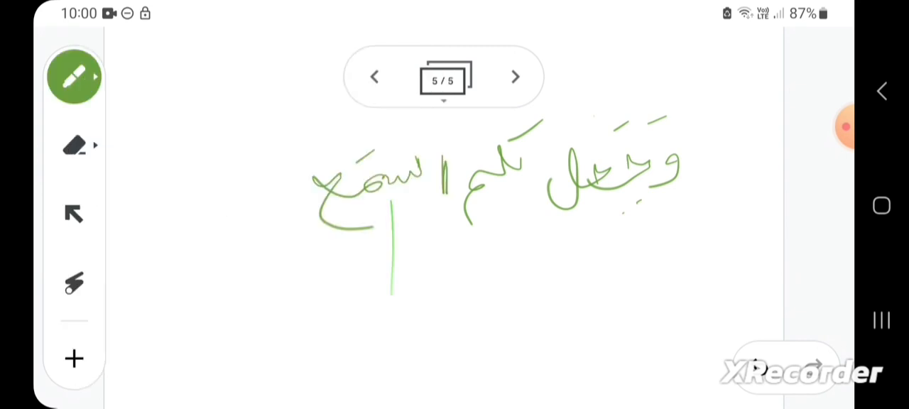
{"action": "left_click", "coordinate": [74, 77]}
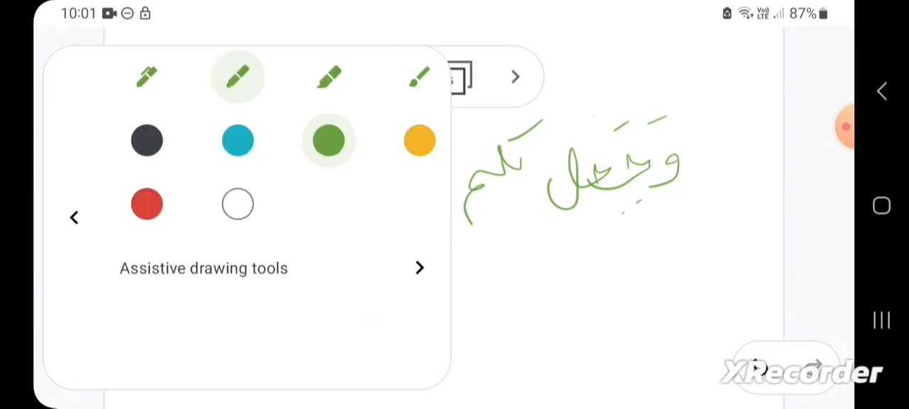
{"action": "left_click", "coordinate": [74, 76]}
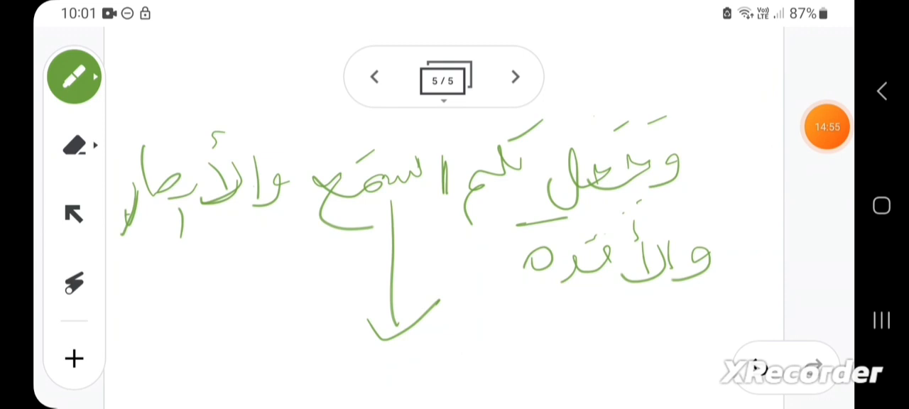
{"action": "left_click", "coordinate": [74, 77]}
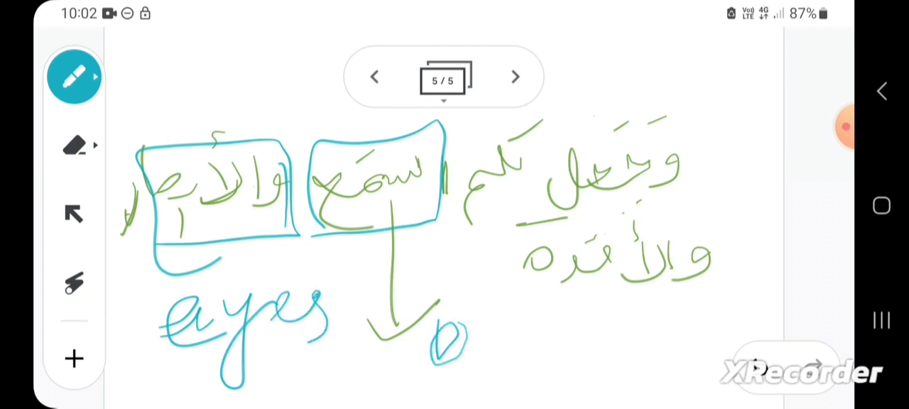
Step: Label the boxed Arabic words 'eyes', 'ears' and 'mind' in teal and cross lines through them
{"action": "left_click_drag", "start_coordinate": [426, 334], "coordinate": [582, 355]}
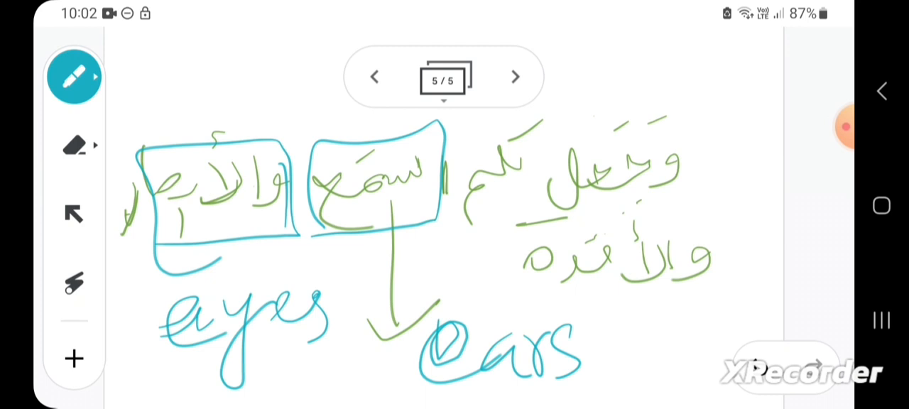
{"action": "left_click", "coordinate": [74, 76]}
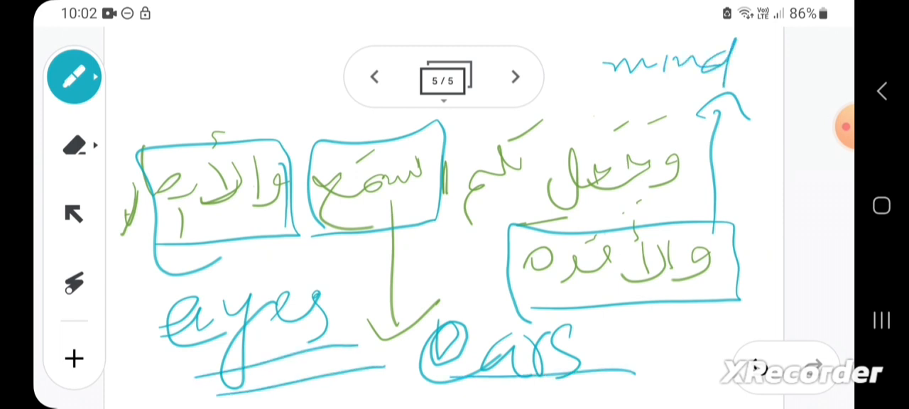
{"action": "left_click_drag", "start_coordinate": [284, 106], "coordinate": [526, 333]}
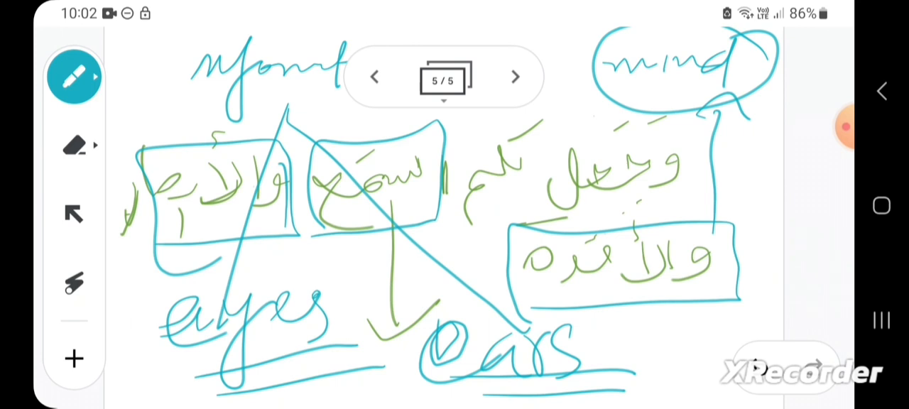
{"action": "left_click", "coordinate": [73, 77]}
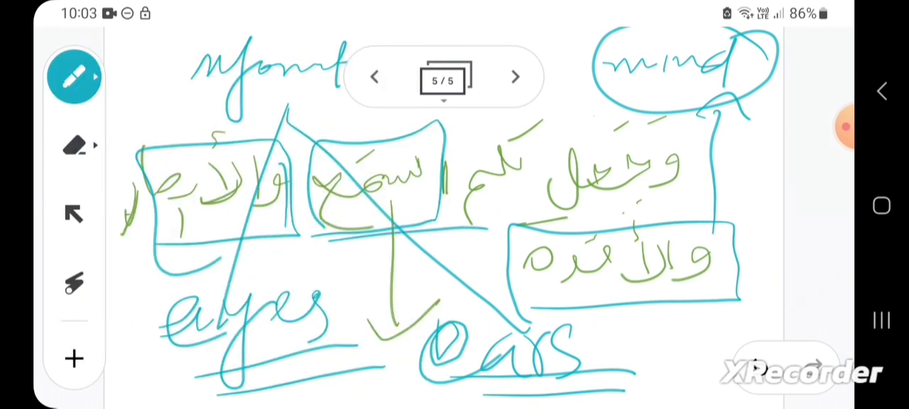
{"action": "left_click", "coordinate": [74, 76]}
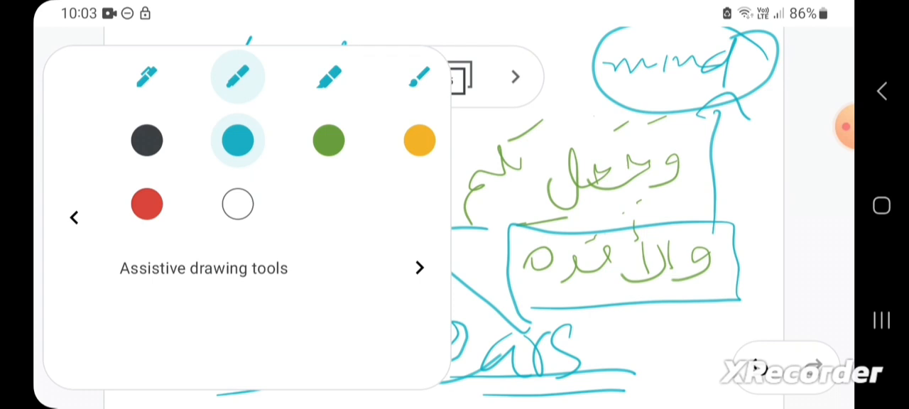